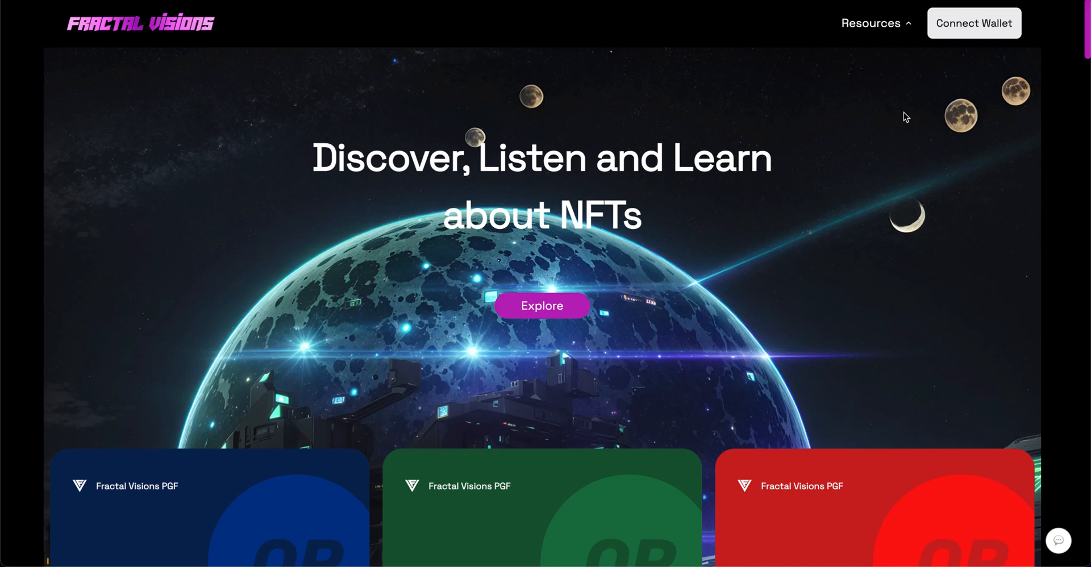
mouse_move(971, 92)
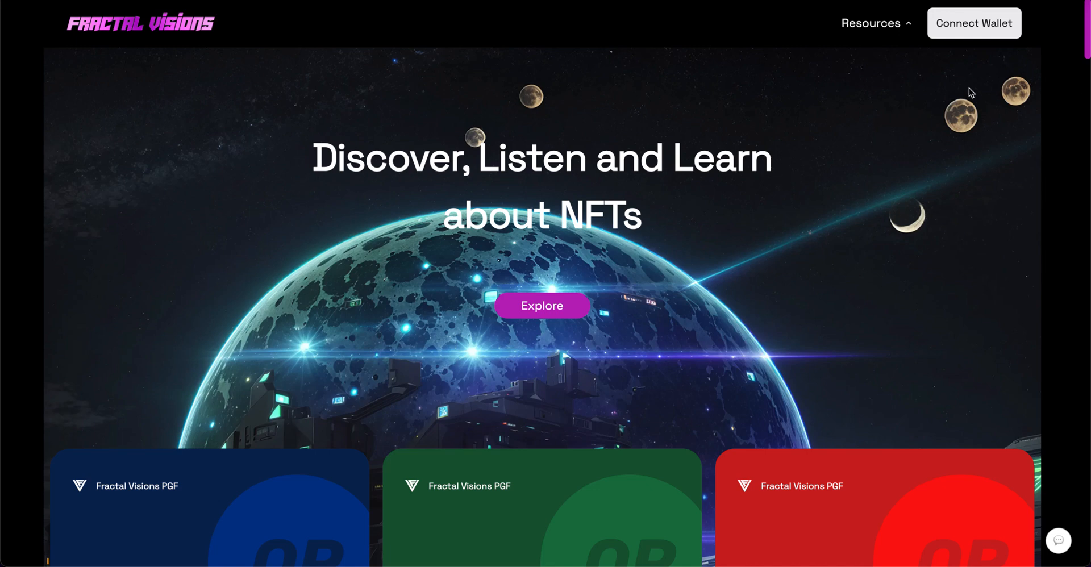
mouse_move(948, 134)
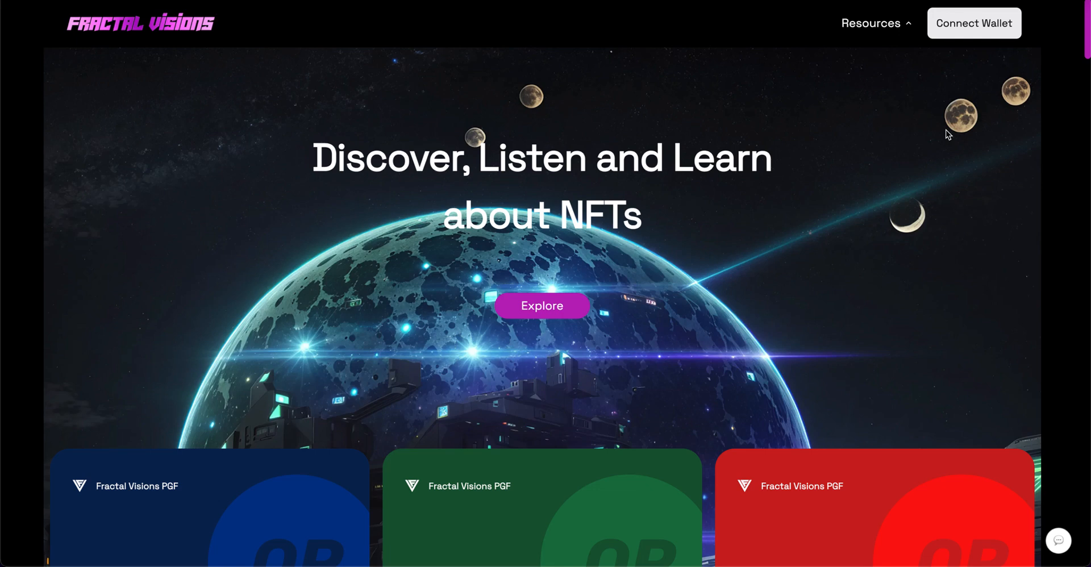
mouse_move(932, 88)
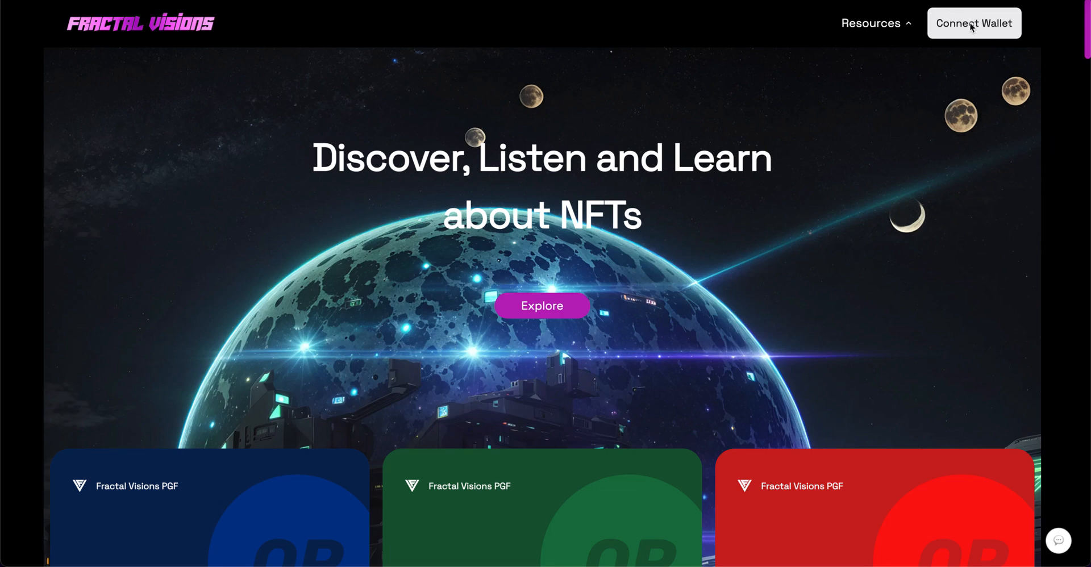
Step: Connect the MetaMask wallet so the homepage shows the account and ETH balance
left_click(974, 23)
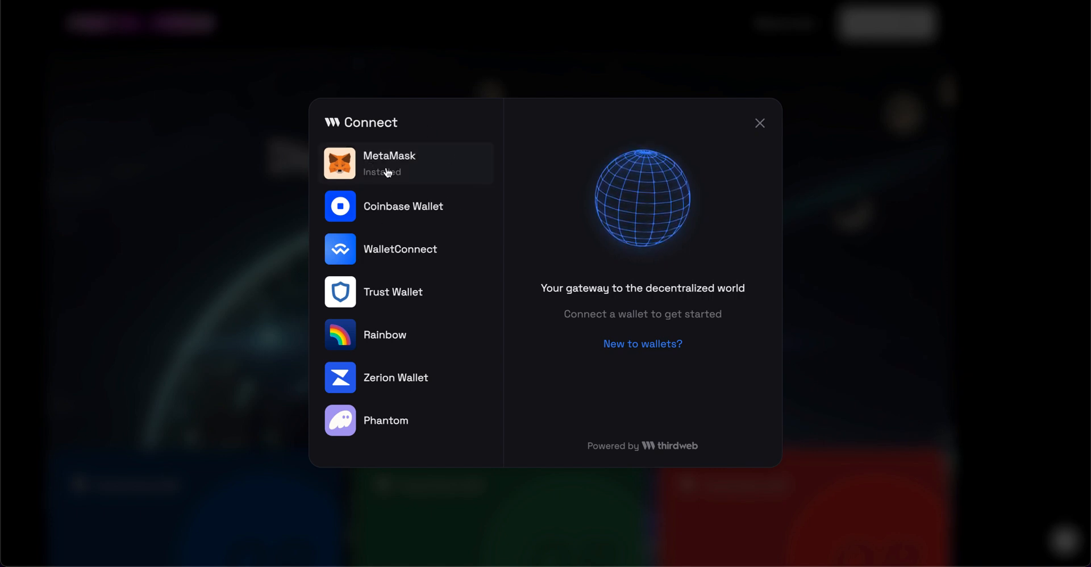
left_click(407, 162)
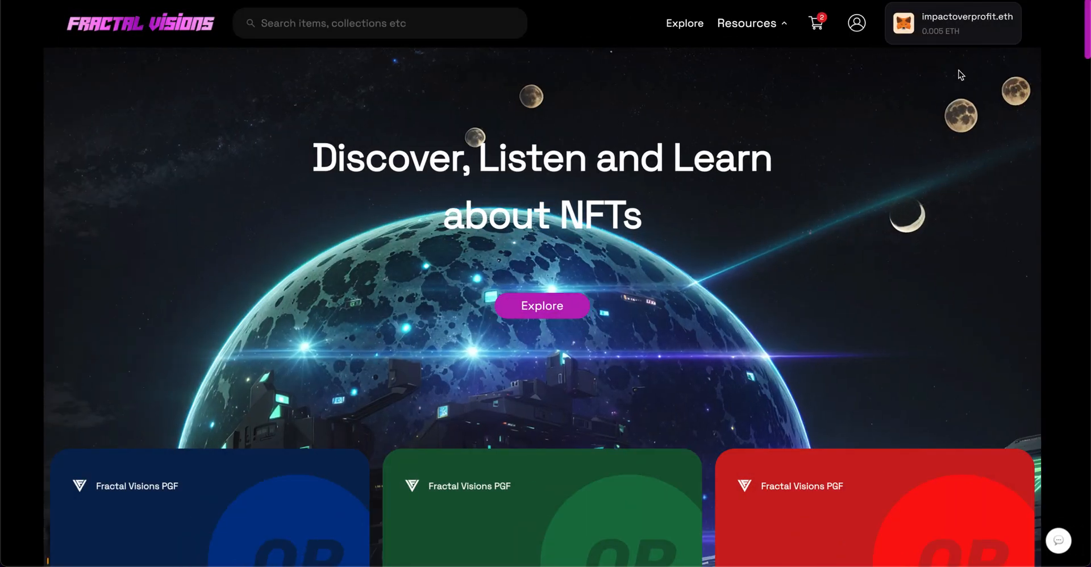
mouse_move(1032, 279)
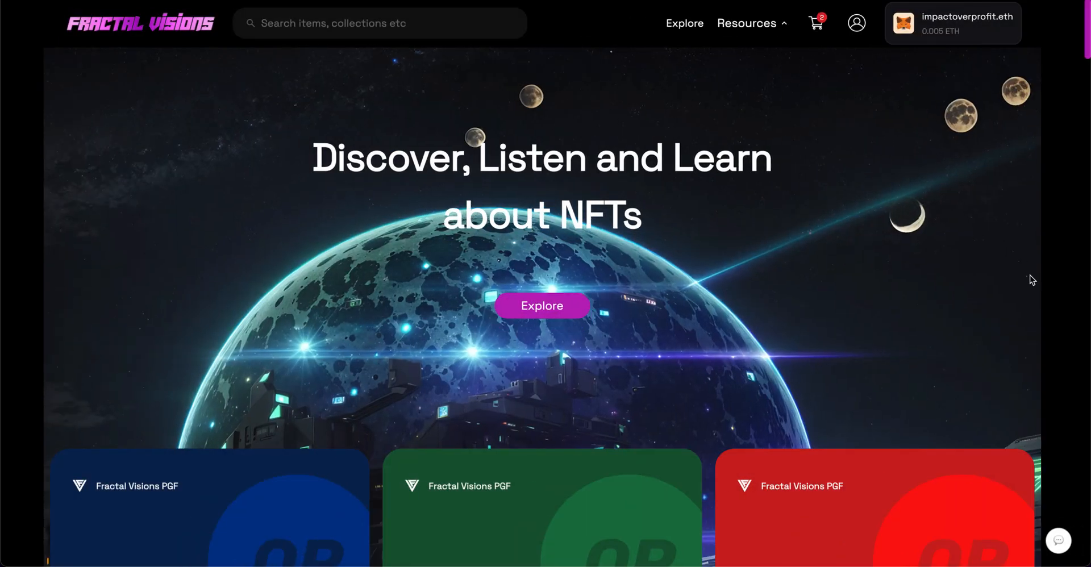
mouse_move(1061, 470)
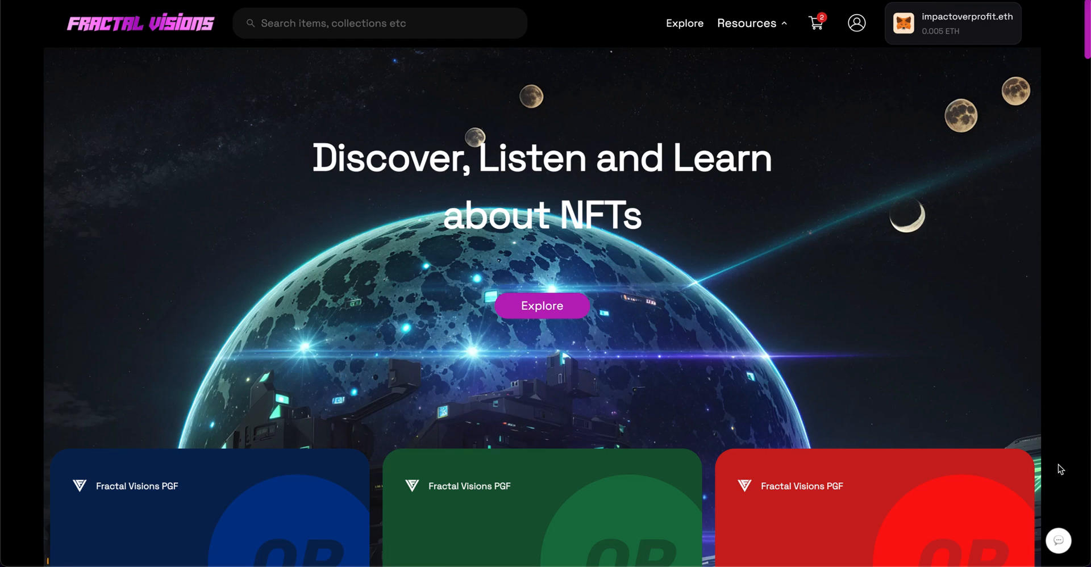
mouse_move(1059, 528)
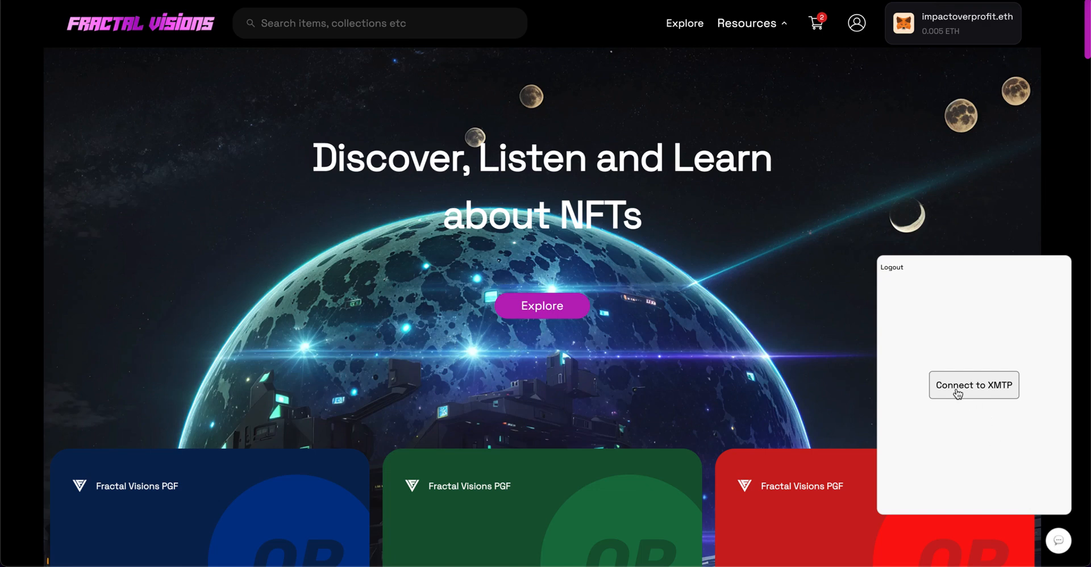
Step: Enable XMTP messaging for the wallet by signing the MetaMask identity request
left_click(974, 385)
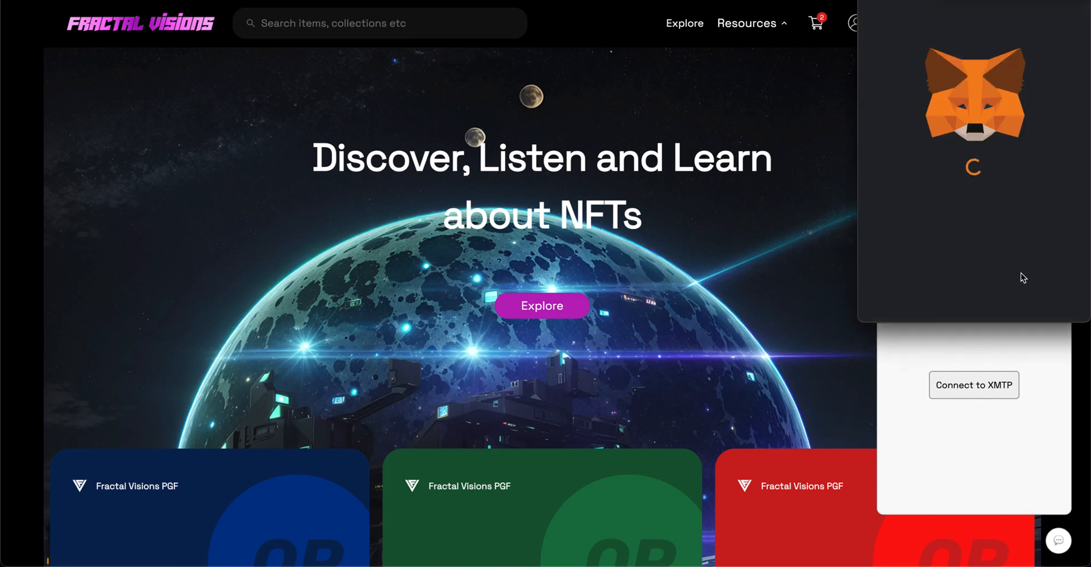
left_click(973, 386)
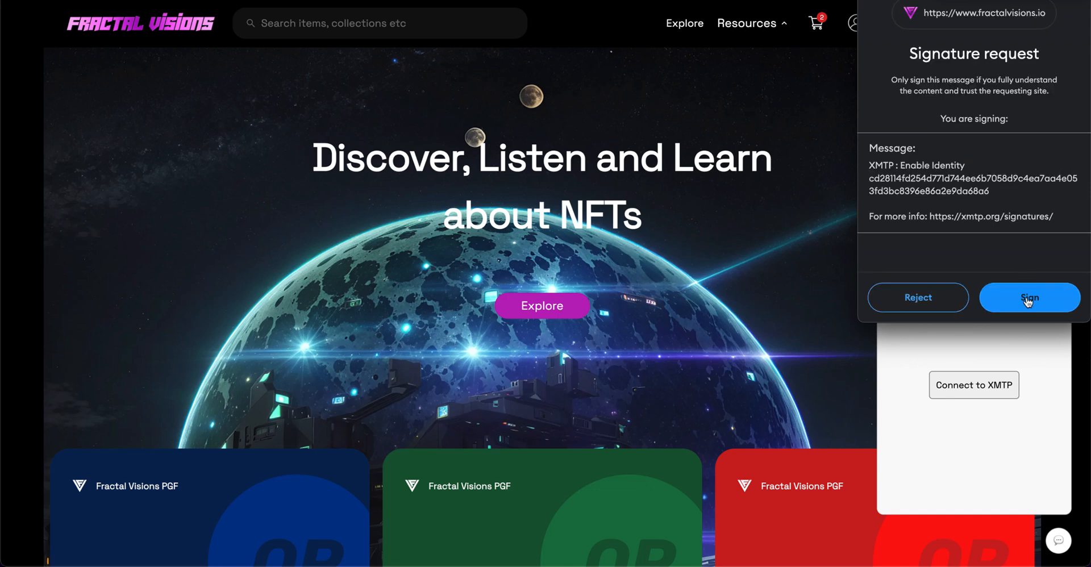
left_click(1028, 296)
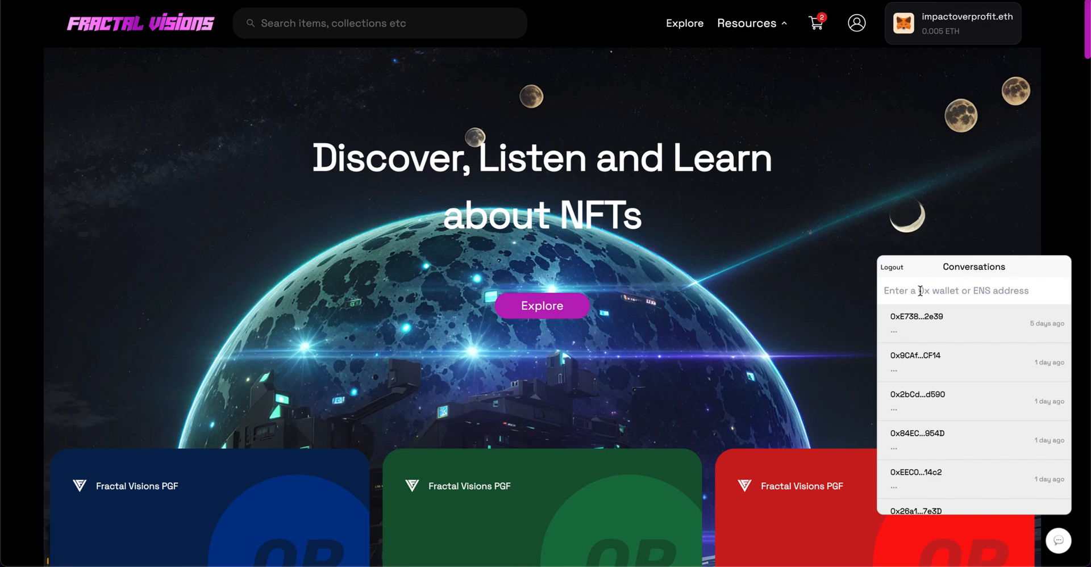
mouse_move(978, 322)
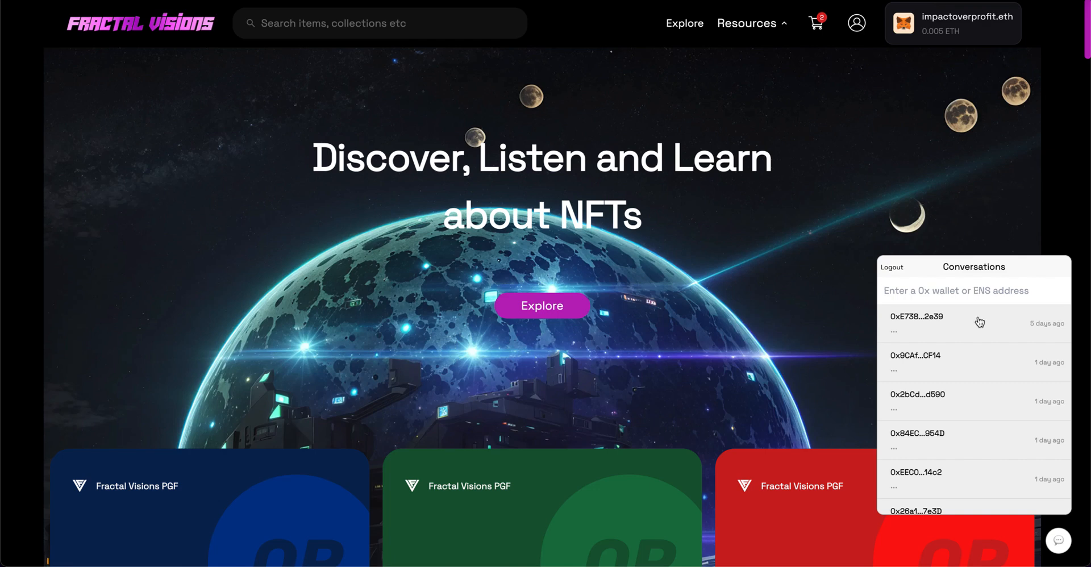
mouse_move(961, 325)
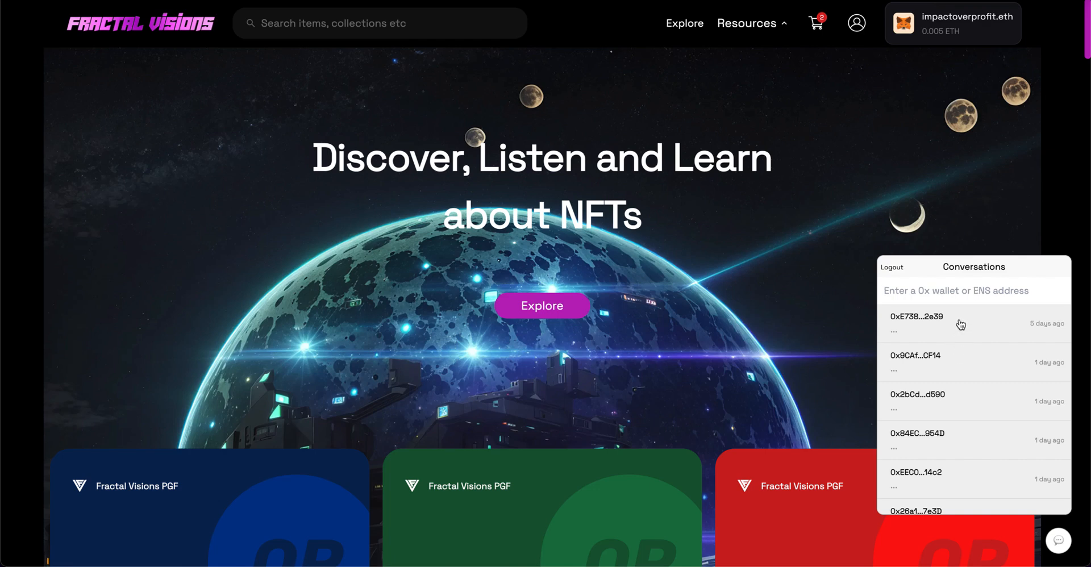
Step: Open the conversation from five days ago to view its message history
left_click(916, 324)
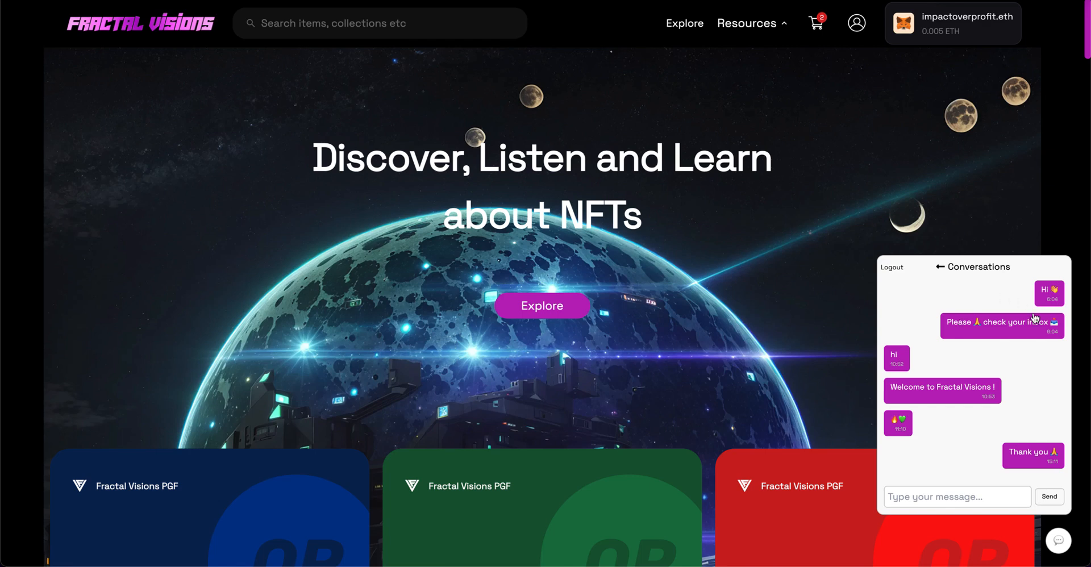
mouse_move(1047, 376)
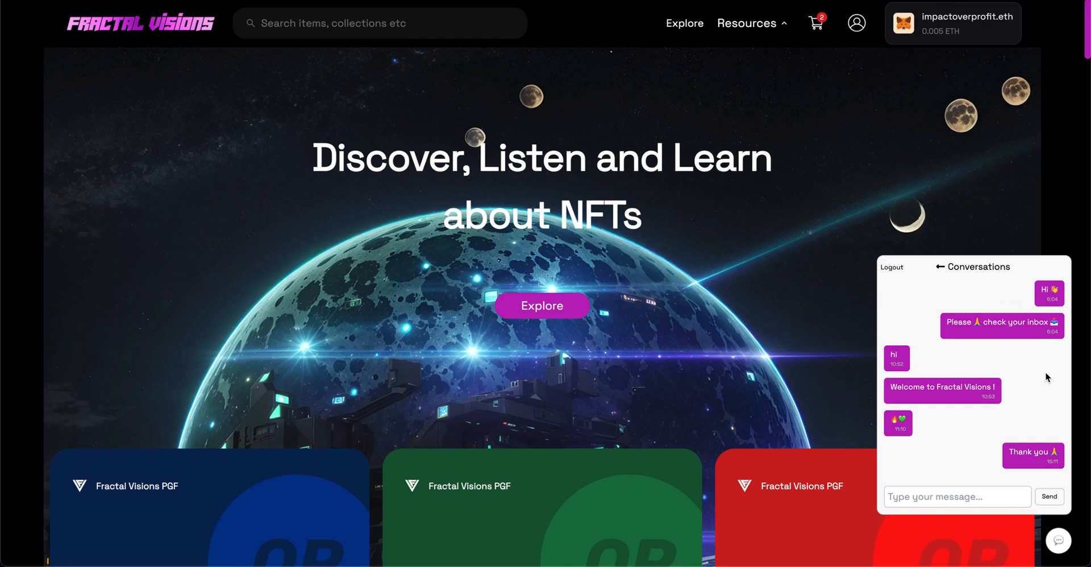
mouse_move(988, 435)
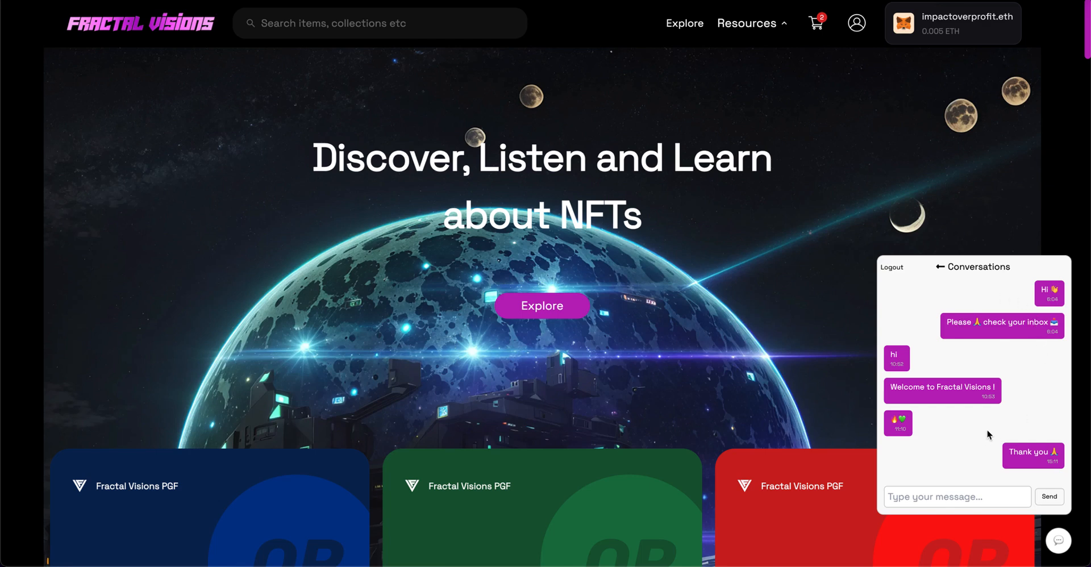
mouse_move(924, 381)
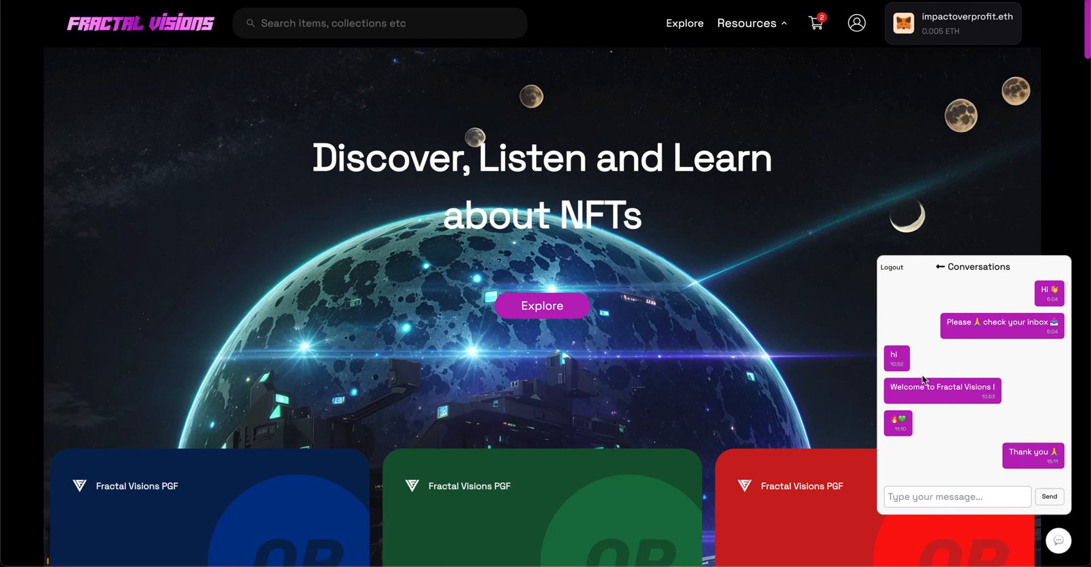
mouse_move(1024, 458)
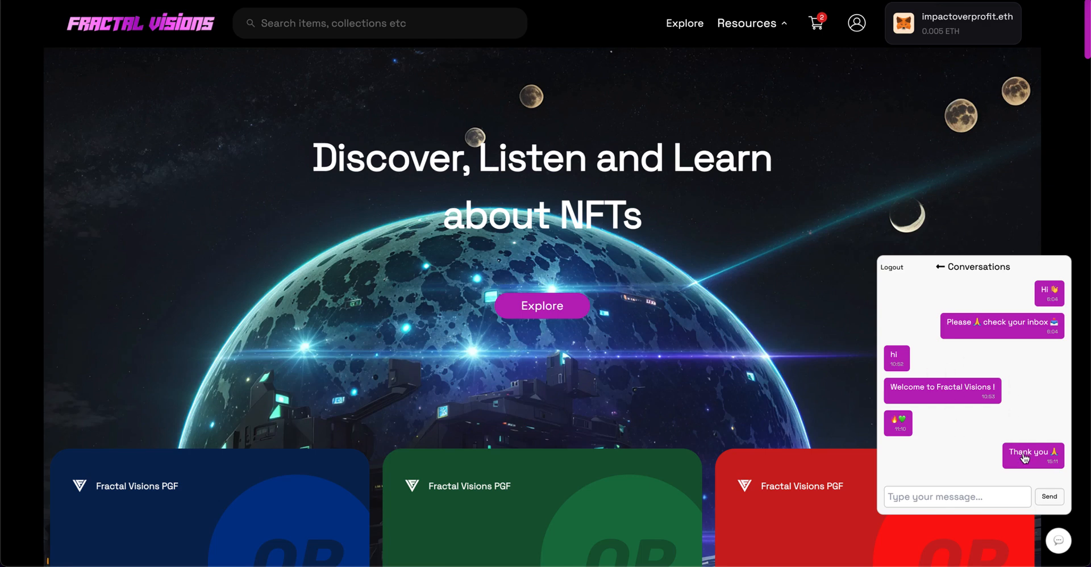
mouse_move(925, 394)
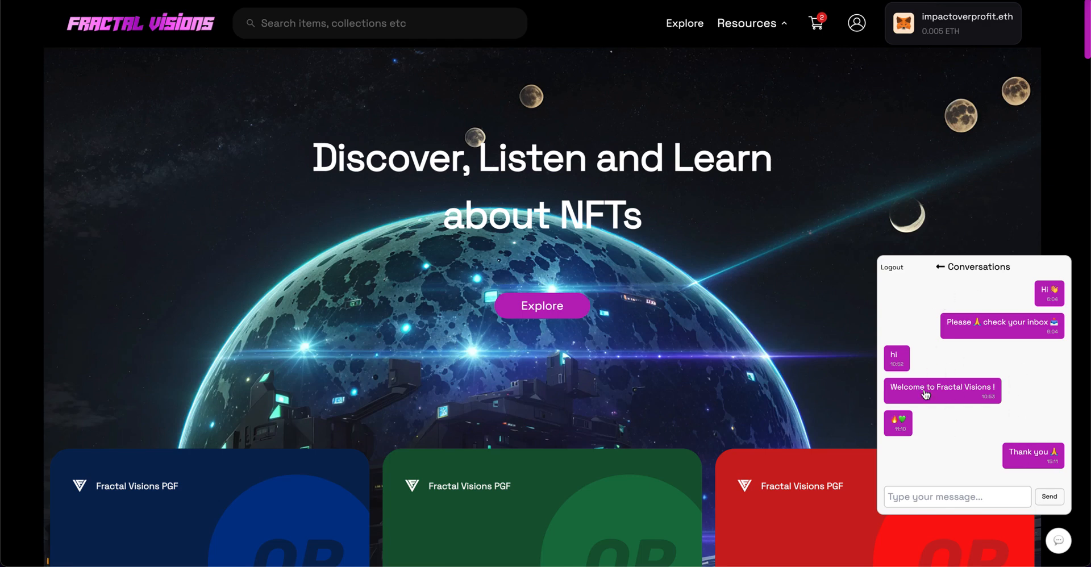
mouse_move(1006, 329)
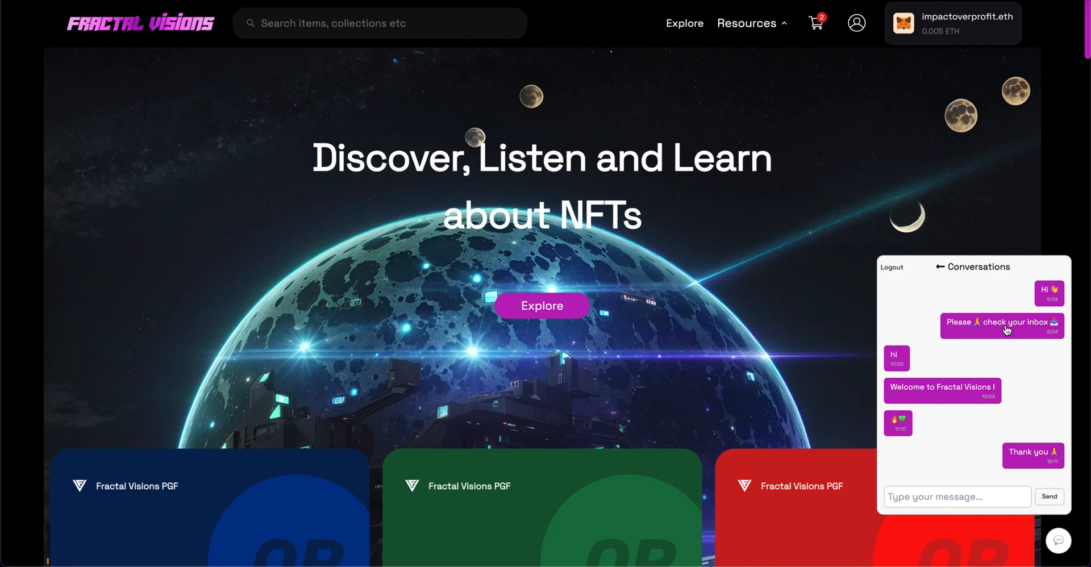
mouse_move(1060, 298)
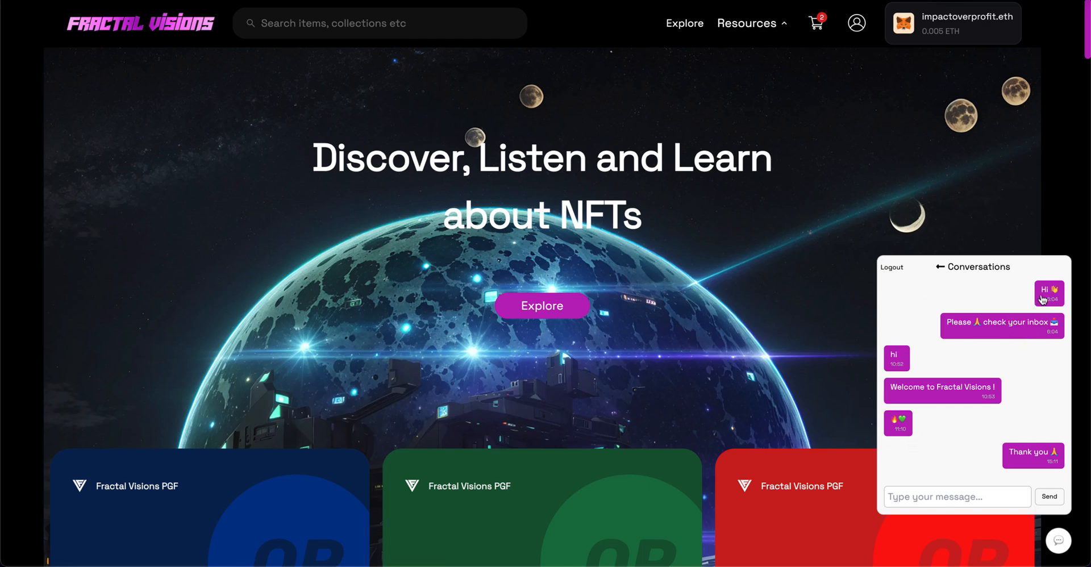
mouse_move(1009, 395)
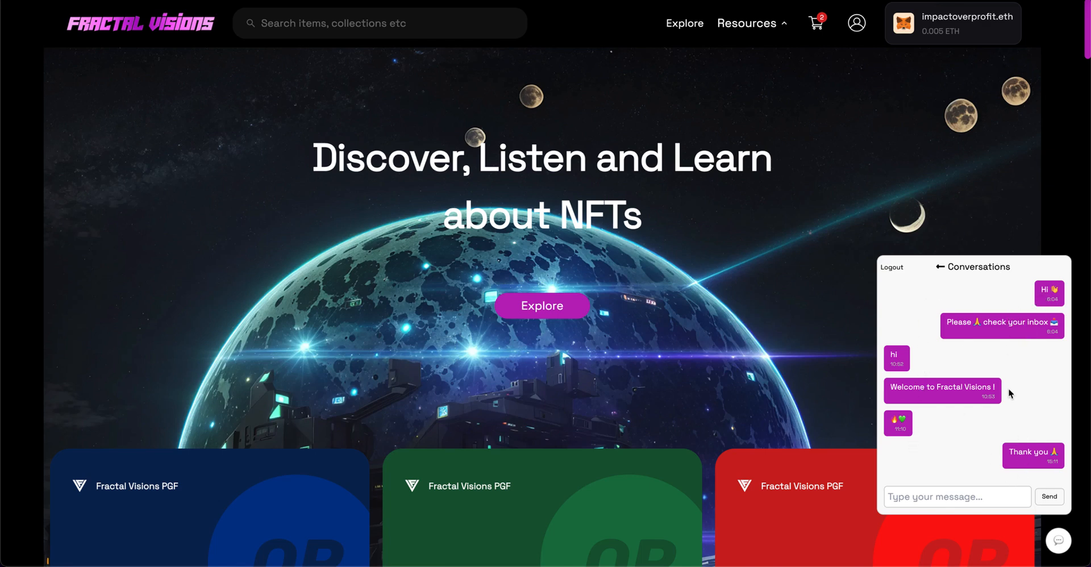
mouse_move(1038, 258)
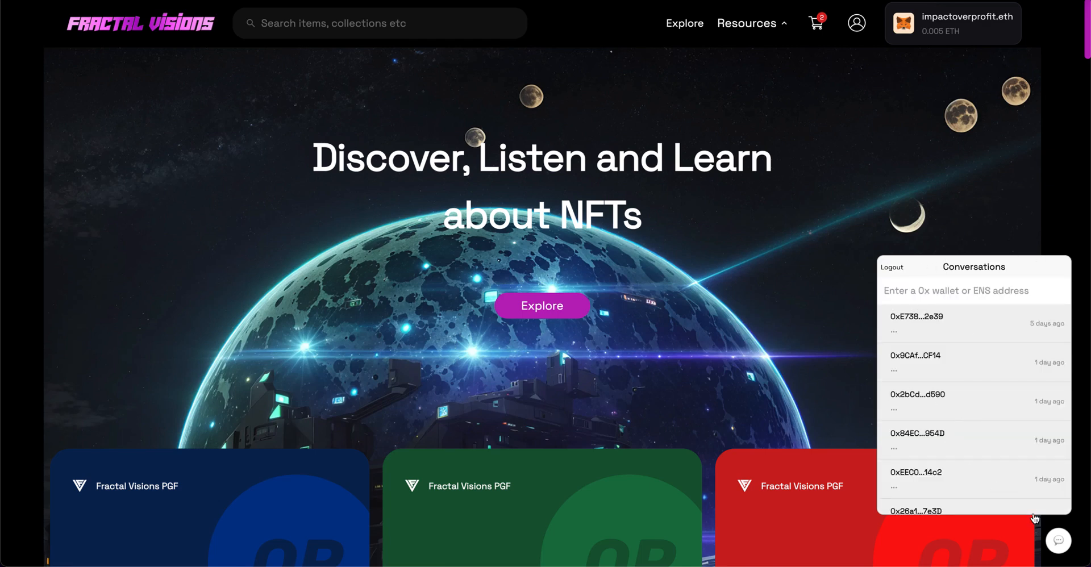
mouse_move(1049, 525)
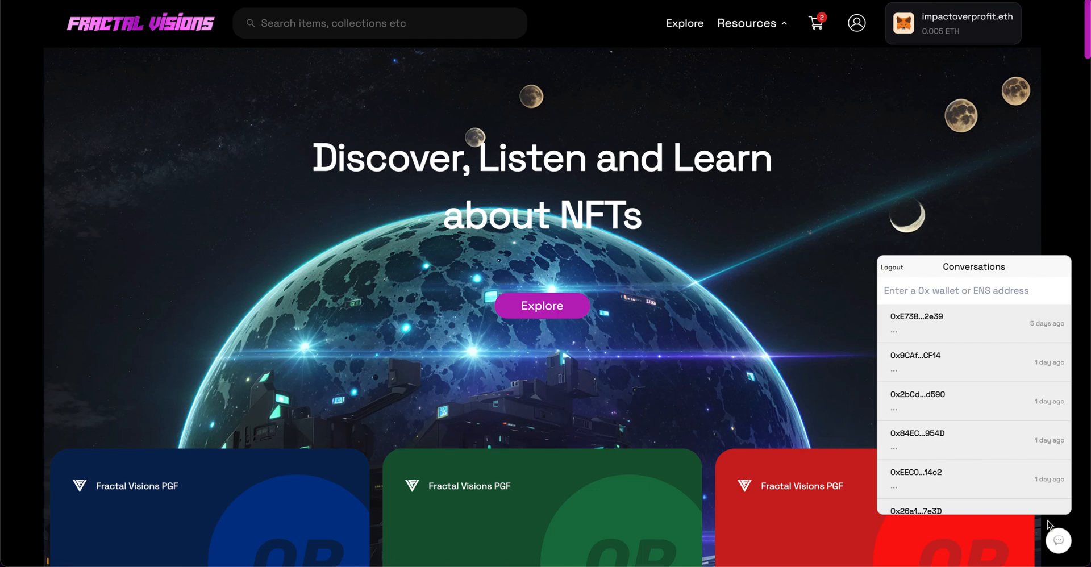
Step: Close the chat panel and open the FV Mission 1 donation page listing 22 projects
left_click(654, 409)
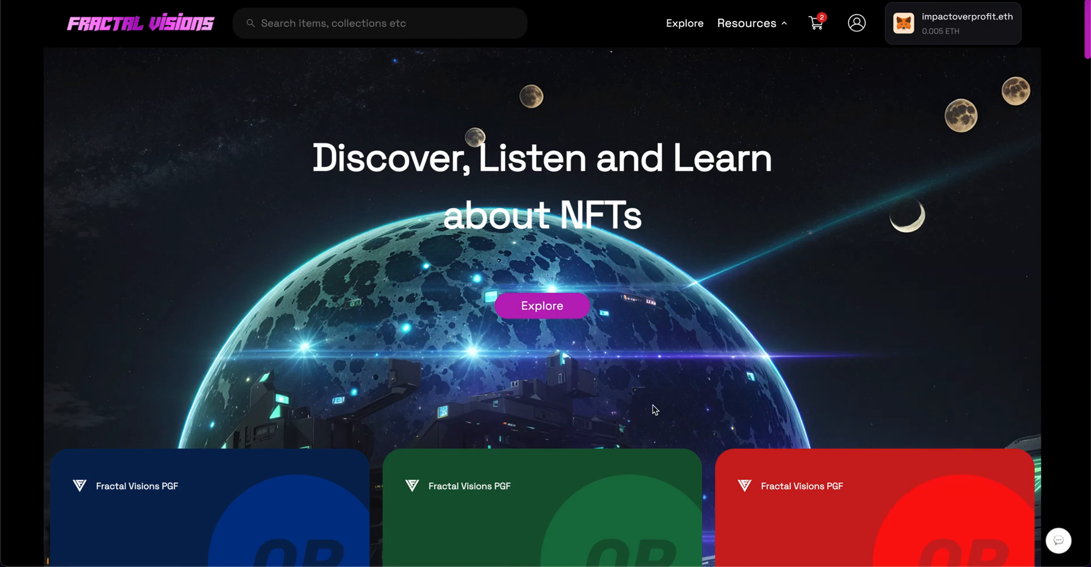
scroll("down", 3)
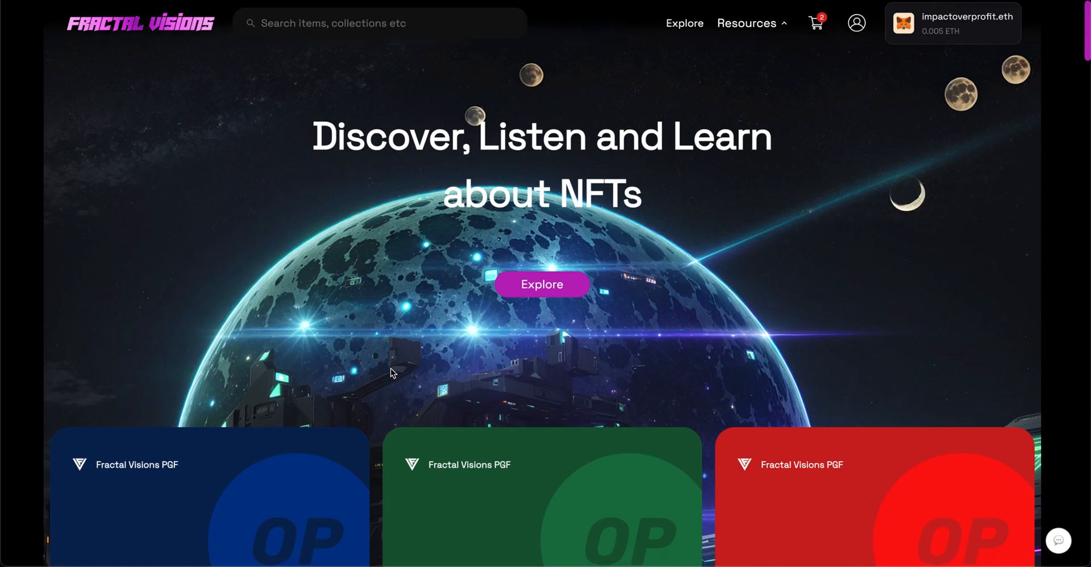
scroll("down", 3)
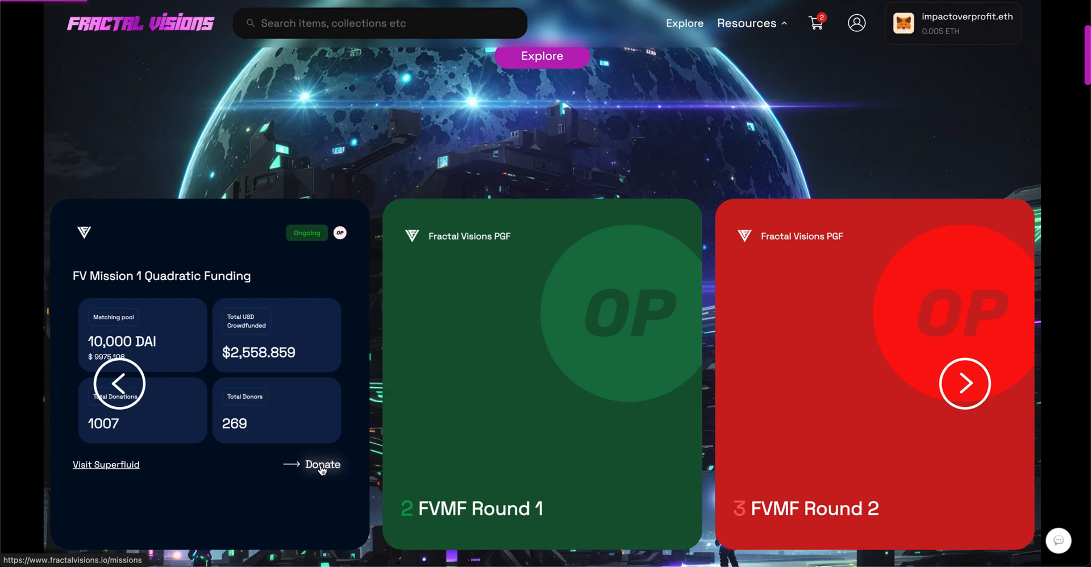
left_click(321, 464)
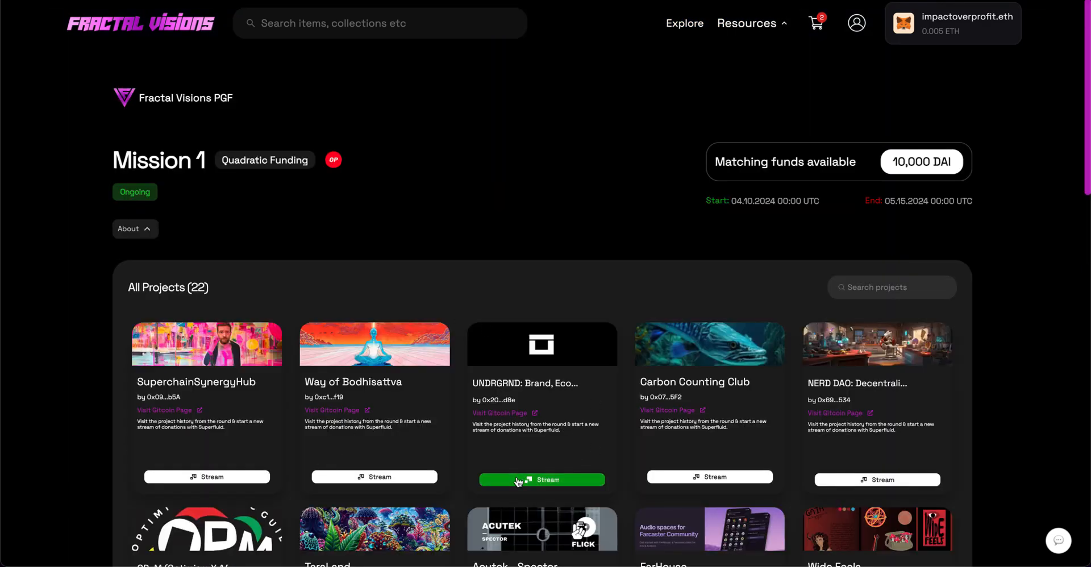
mouse_move(383, 480)
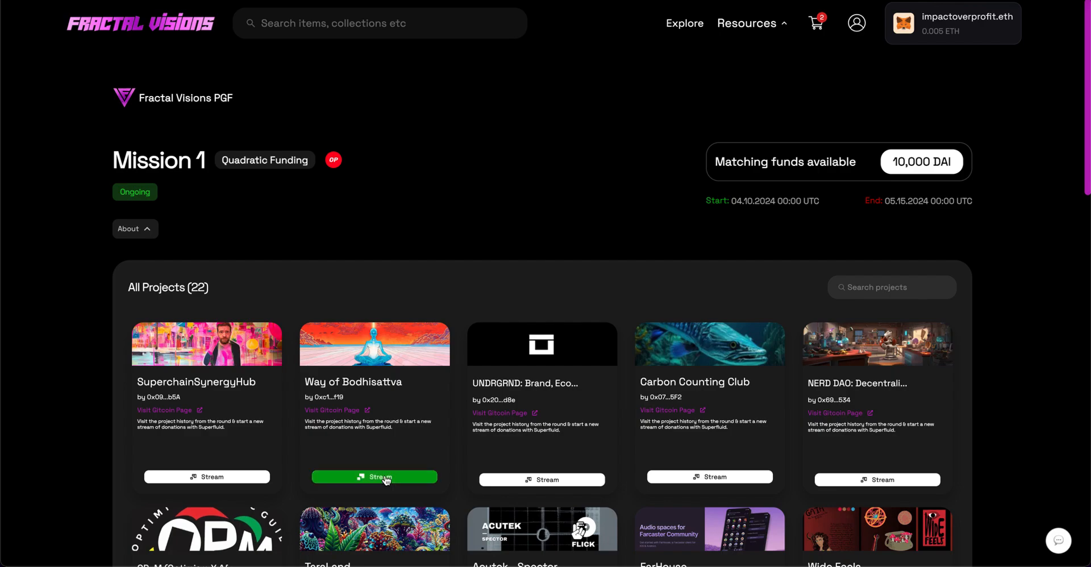
Step: Open the donation Stream dialog for Carbon Counting Club, then dismiss it
left_click(709, 476)
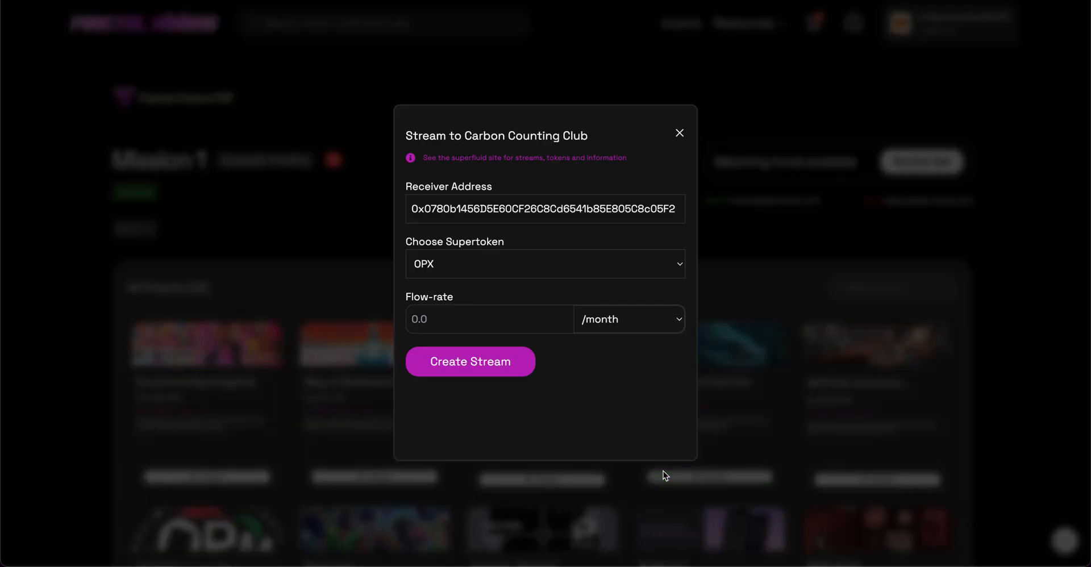
mouse_move(669, 146)
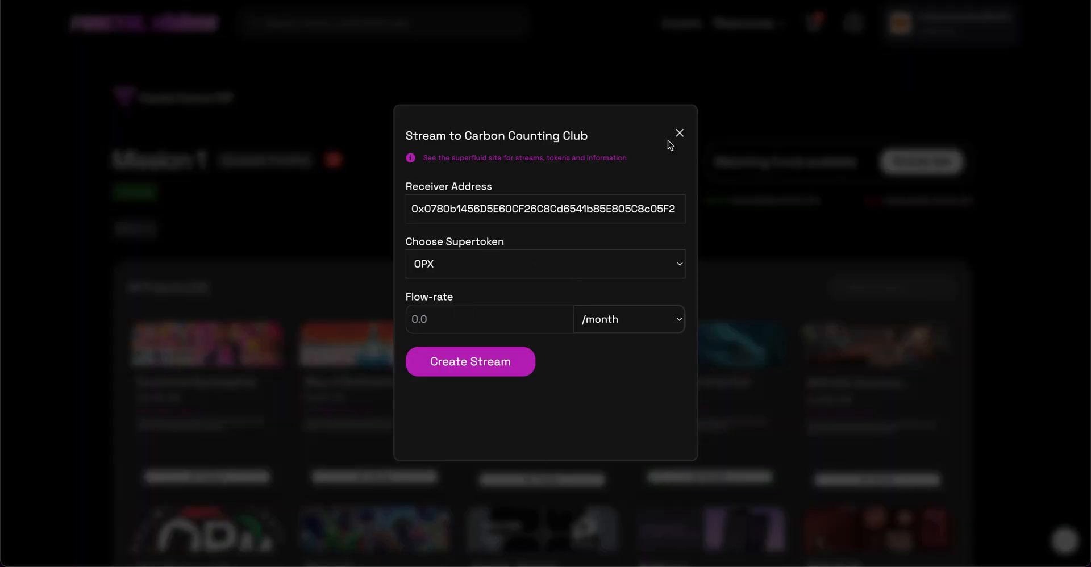
left_click(678, 133)
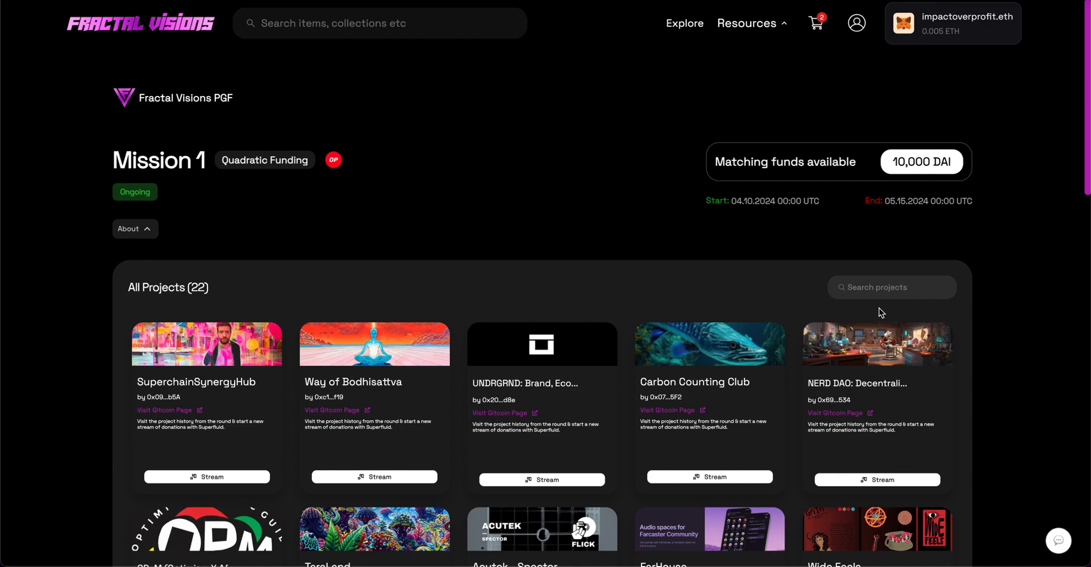
mouse_move(999, 143)
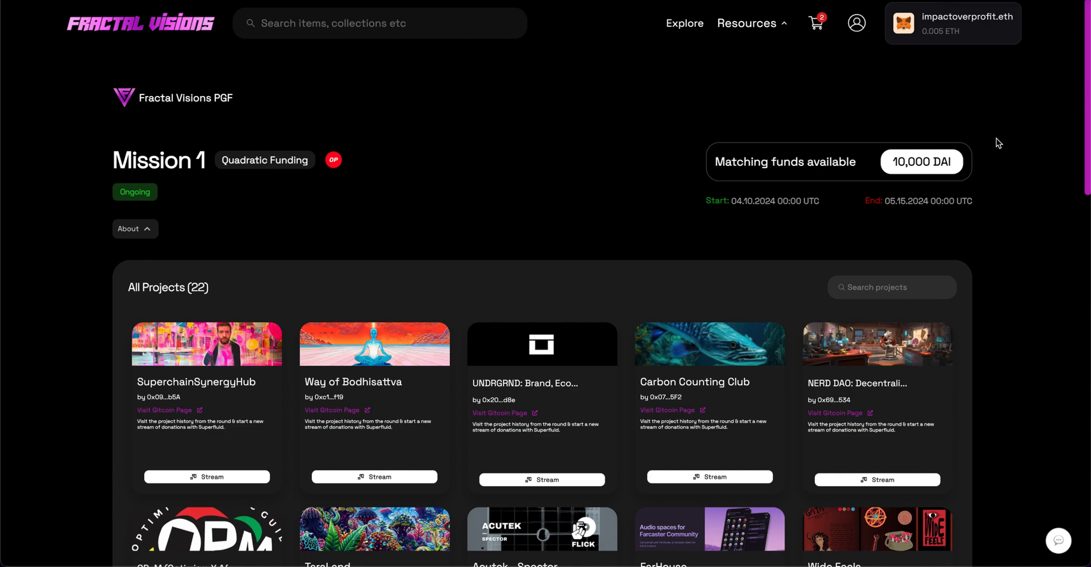
mouse_move(1049, 32)
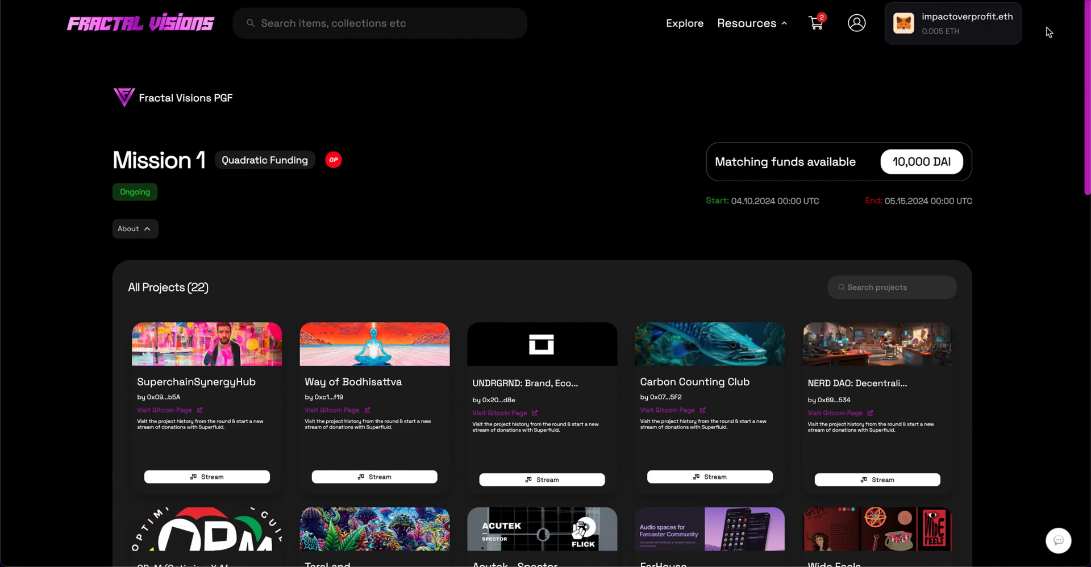
mouse_move(334, 313)
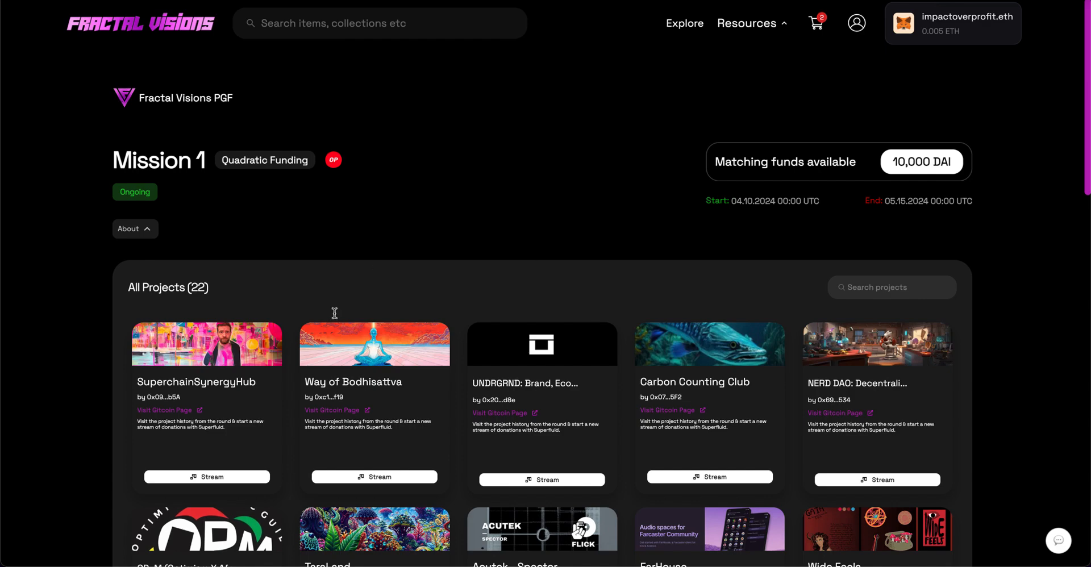
mouse_move(797, 358)
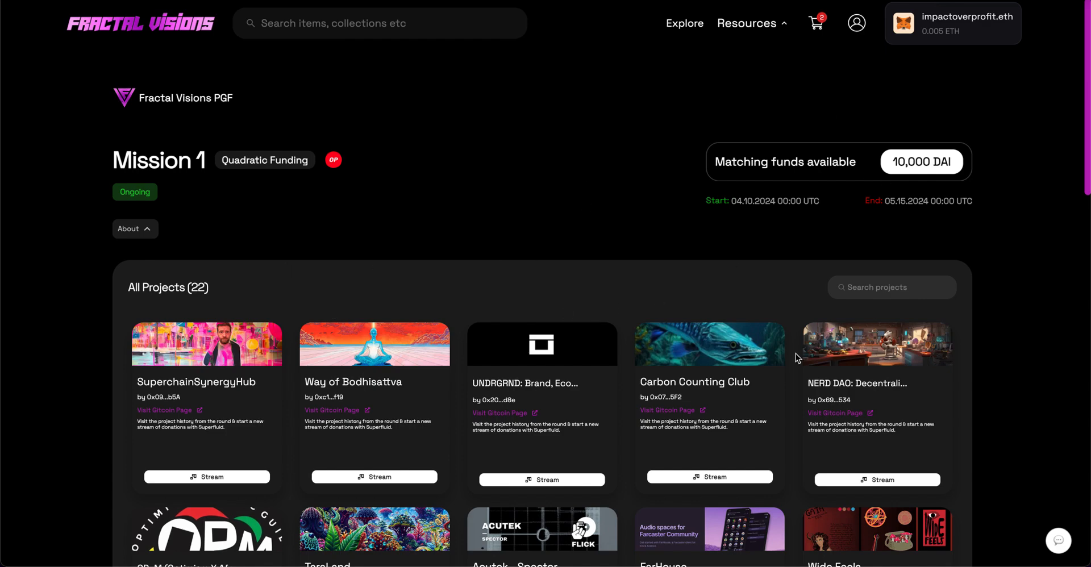